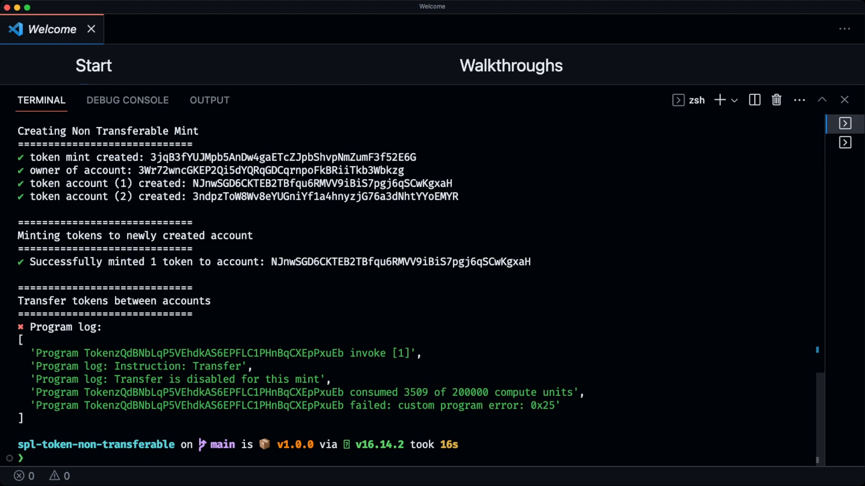
mouse_move(43, 346)
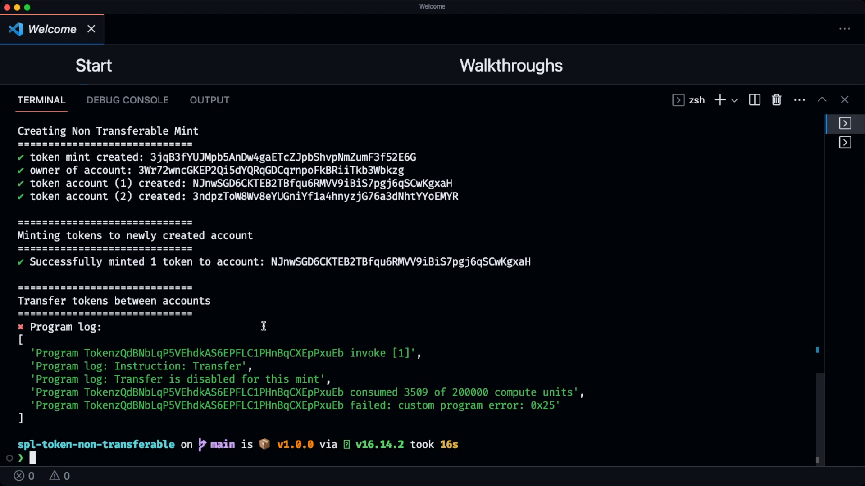
mouse_move(210, 170)
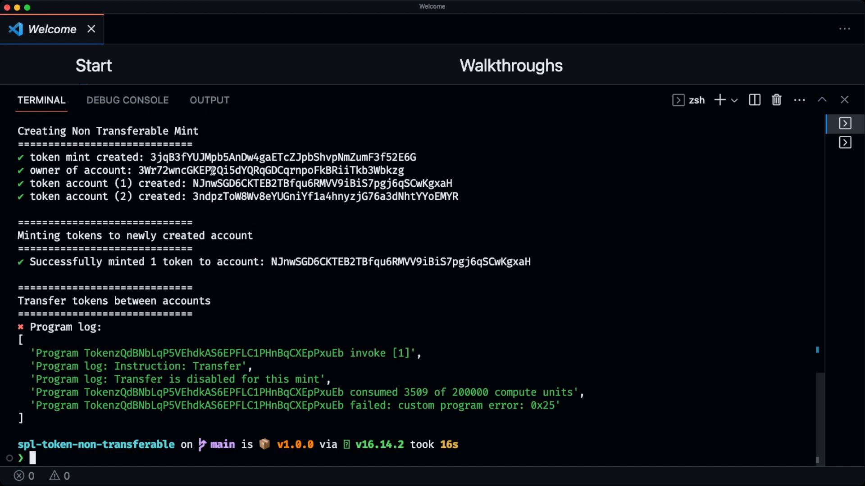
Step: Search Solscan for mint 3jqB3fYU...52E6G and confirm the devnet token is Non Transferable
double_click(282, 157)
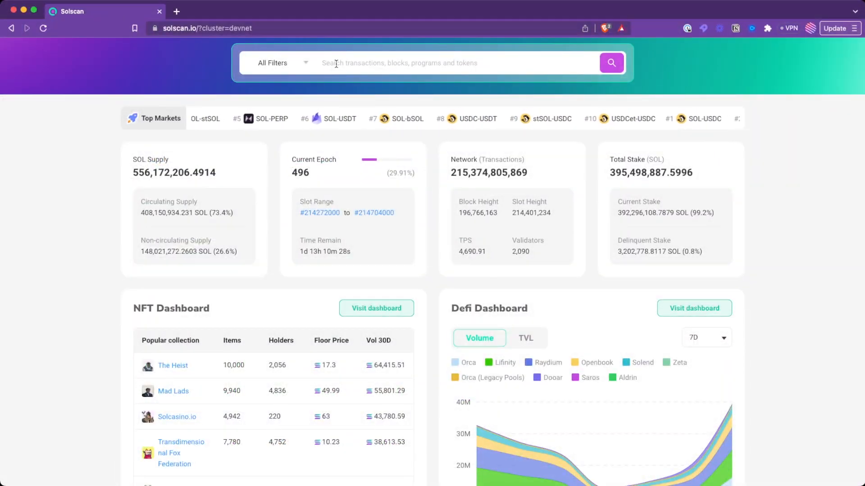
text(3jqB3fYUJMpb5AnDw4gaETcZJpbShvpNmZumF3f52E6G)
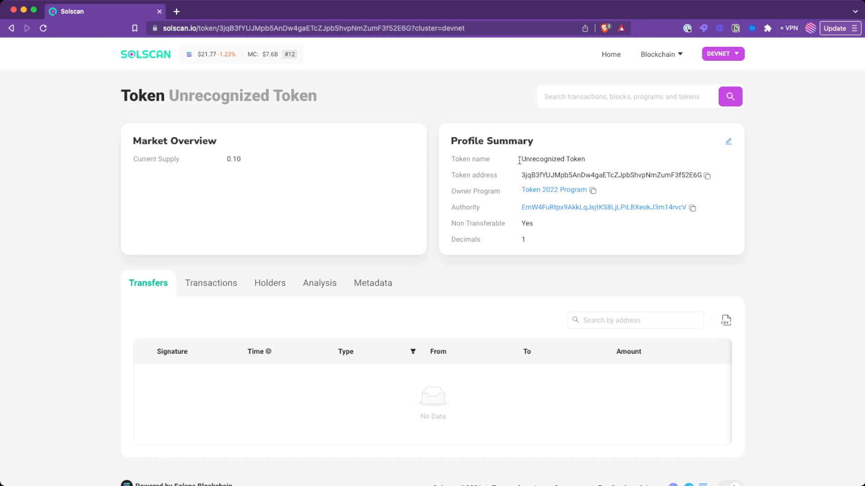
drag(519, 175, 585, 176)
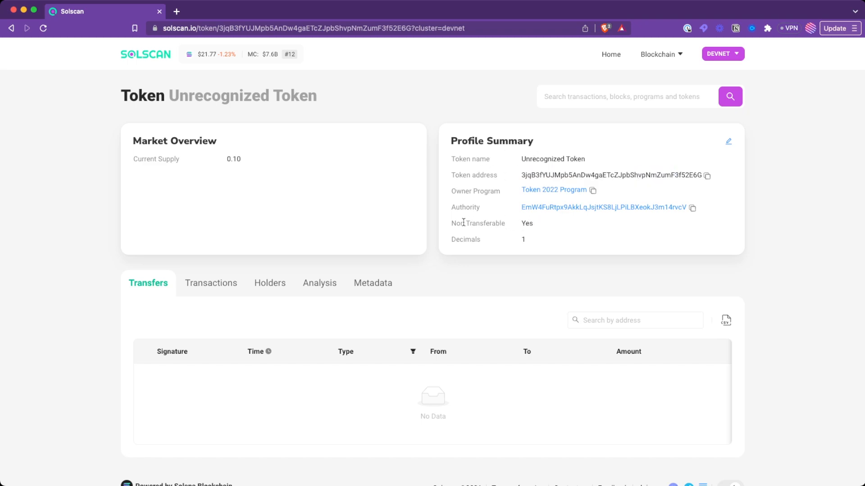
double_click(477, 223)
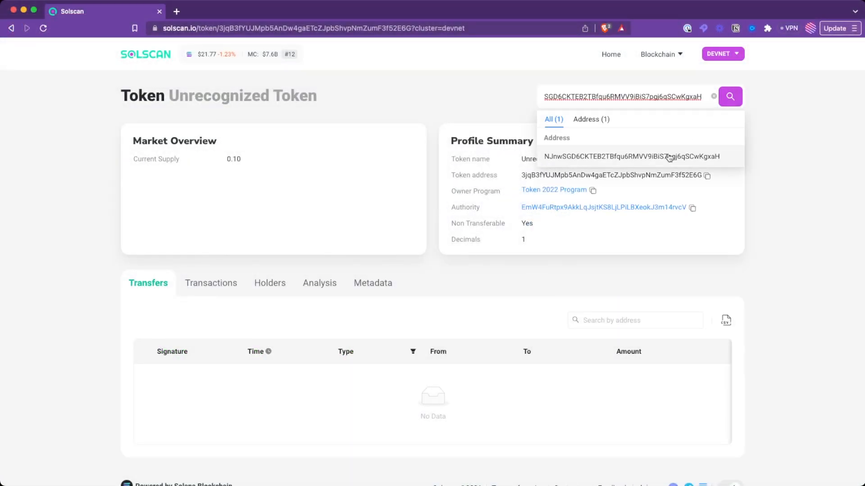
Step: Open the first token account page showing 0.1 balance and only MintTo/CreateAccount transactions
click(633, 156)
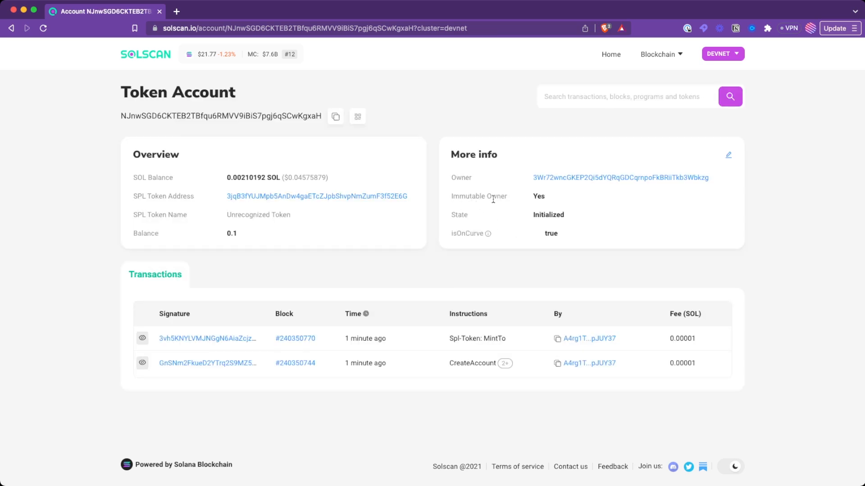
mouse_move(529, 201)
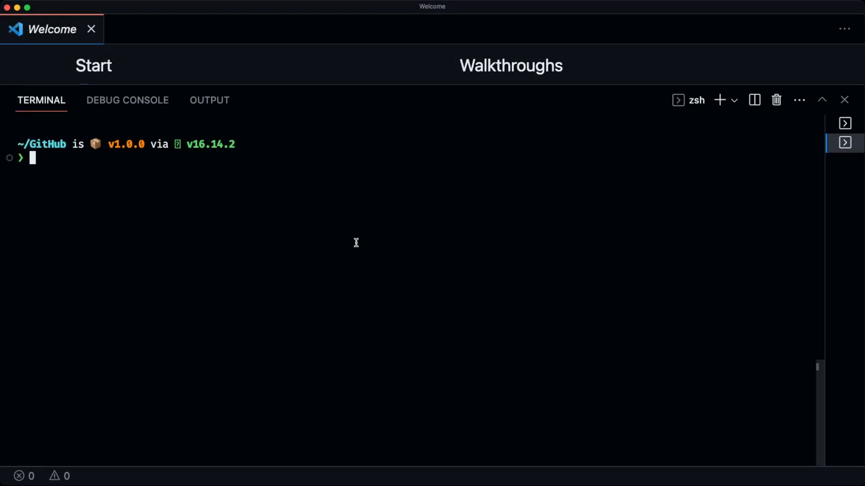
text(mkdir spl-token-non-transferable-demo)
text(npm i @solana/web3.js @solana/spl)
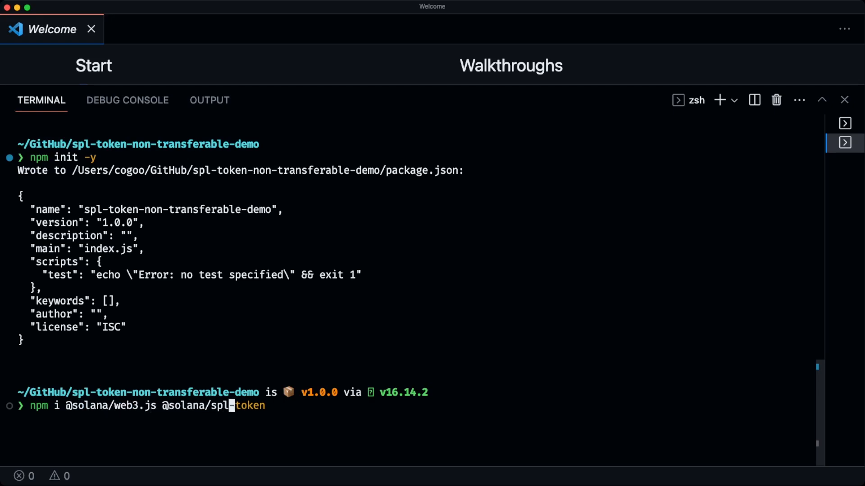
key(Return)
text(co)
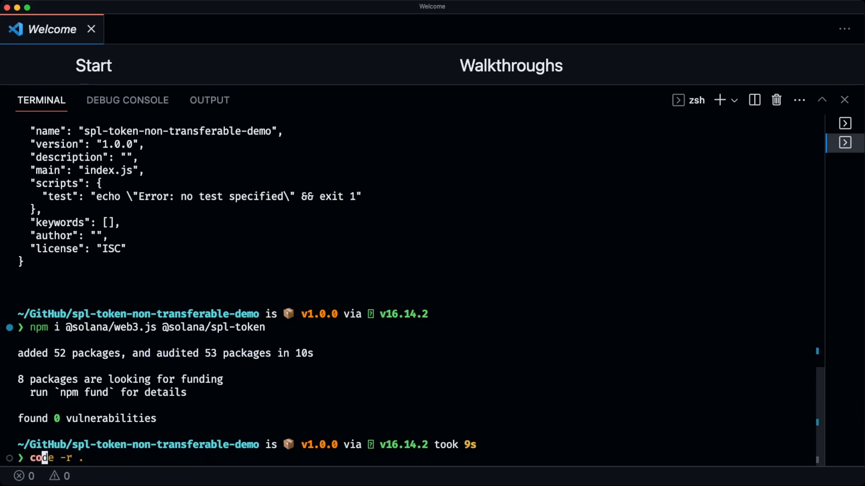
key(Enter)
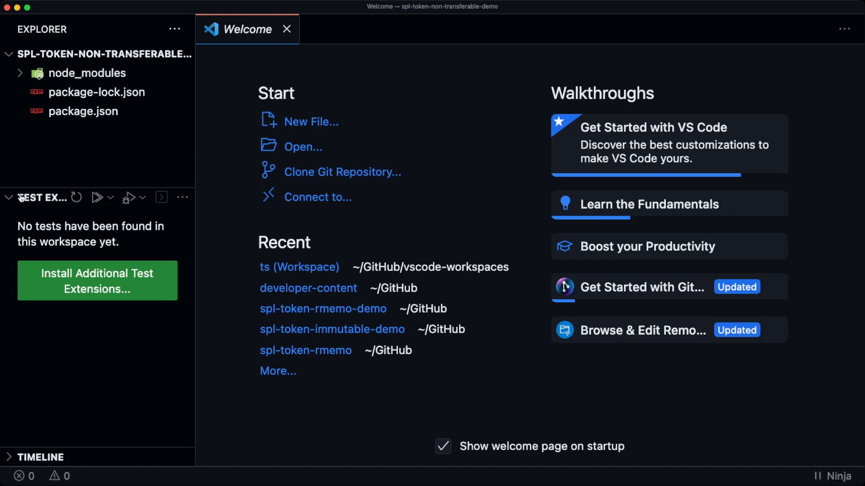
Step: Set package.json "type": "module" and add an empty index.mjs file
click(84, 111)
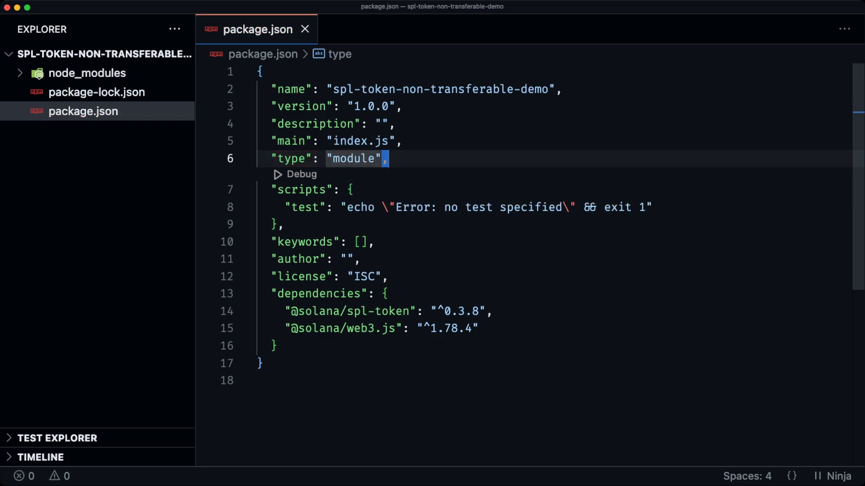
click(120, 53)
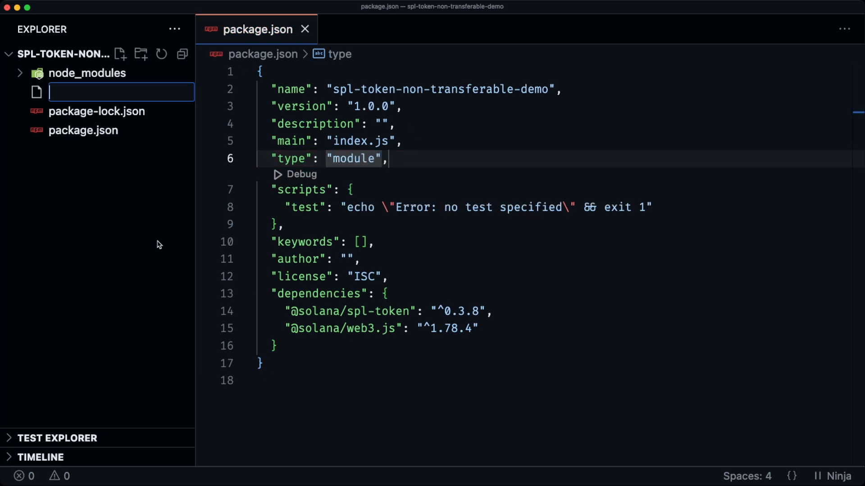
text(index.mjs)
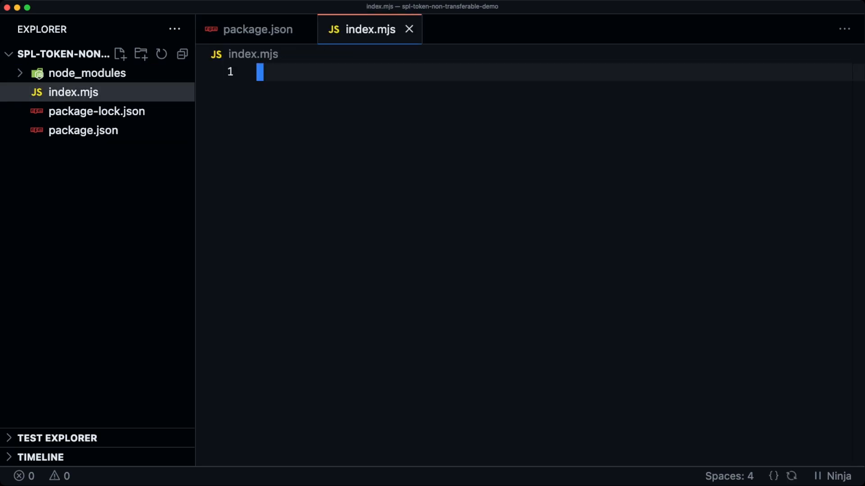